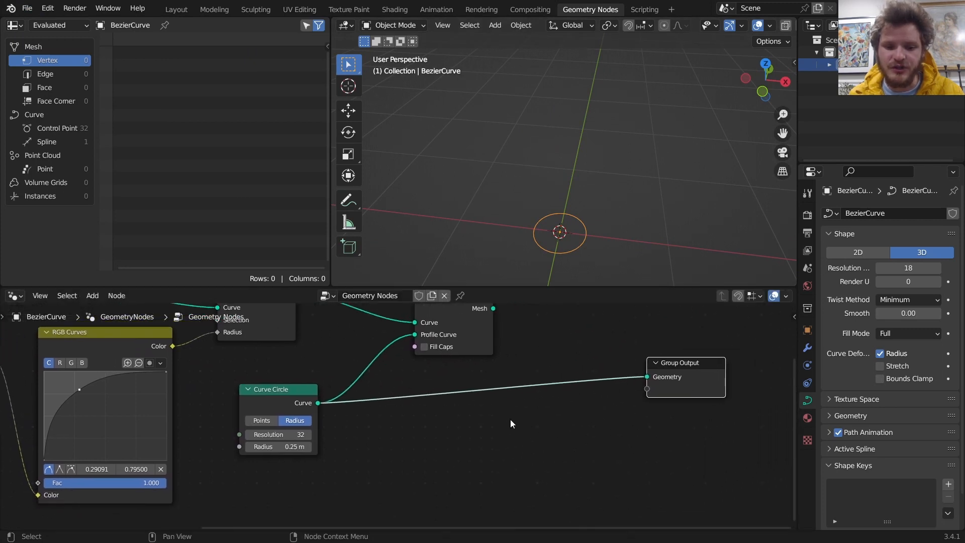
# Insert a Set Position node on the Curve Circle–Group Output link, fed by a Position node.
pyautogui.write('s')
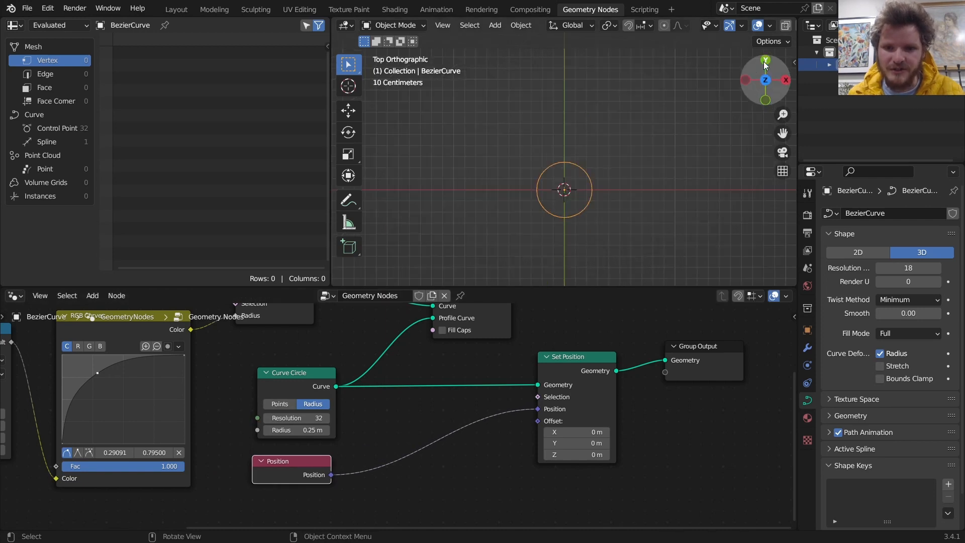
# Scale the positions with a Vector Math Scale node driven by a Modulo factor, forming a star.
pyautogui.click(92, 296)
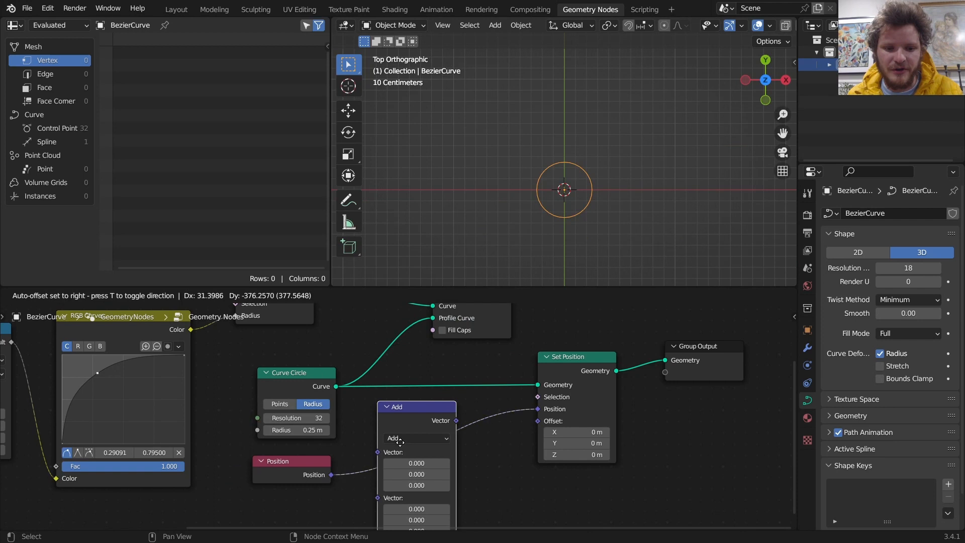
pyautogui.click(417, 437)
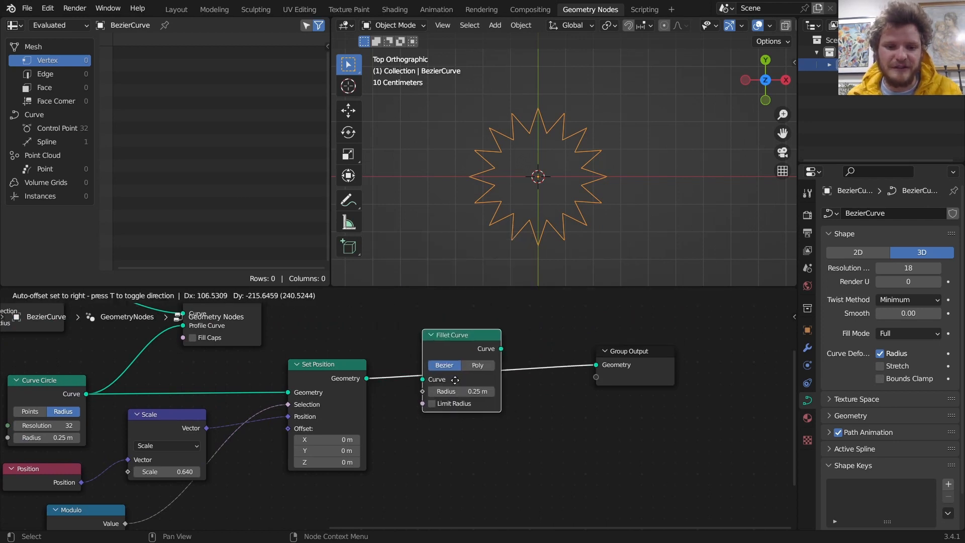
# Add a Fillet Curve in Poly mode, Limit Radius on, count 5, radius 0.01 m.
pyautogui.click(478, 372)
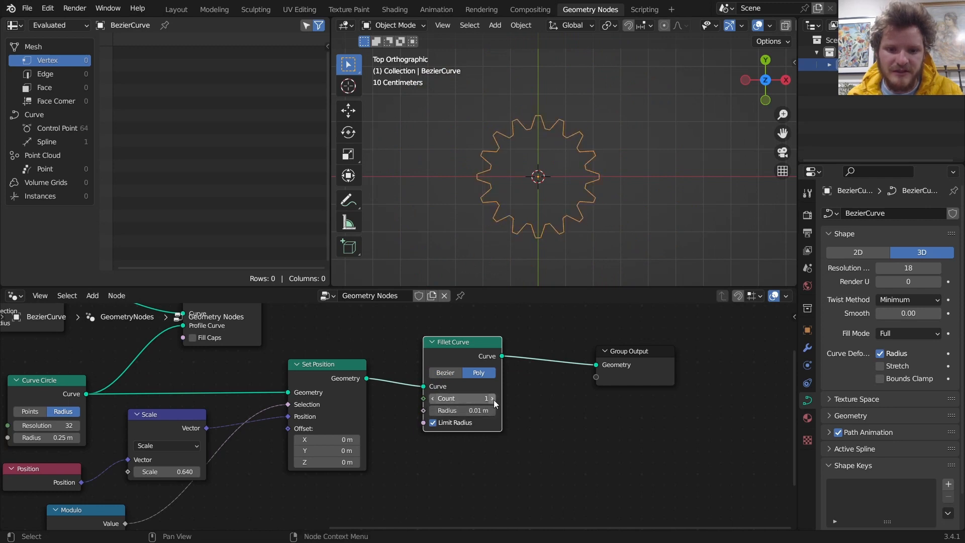
pyautogui.click(461, 398)
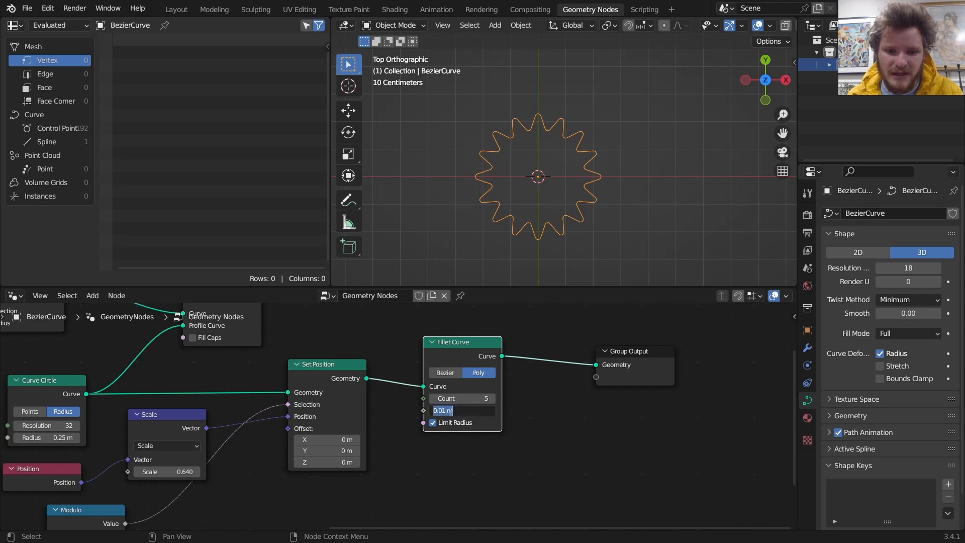